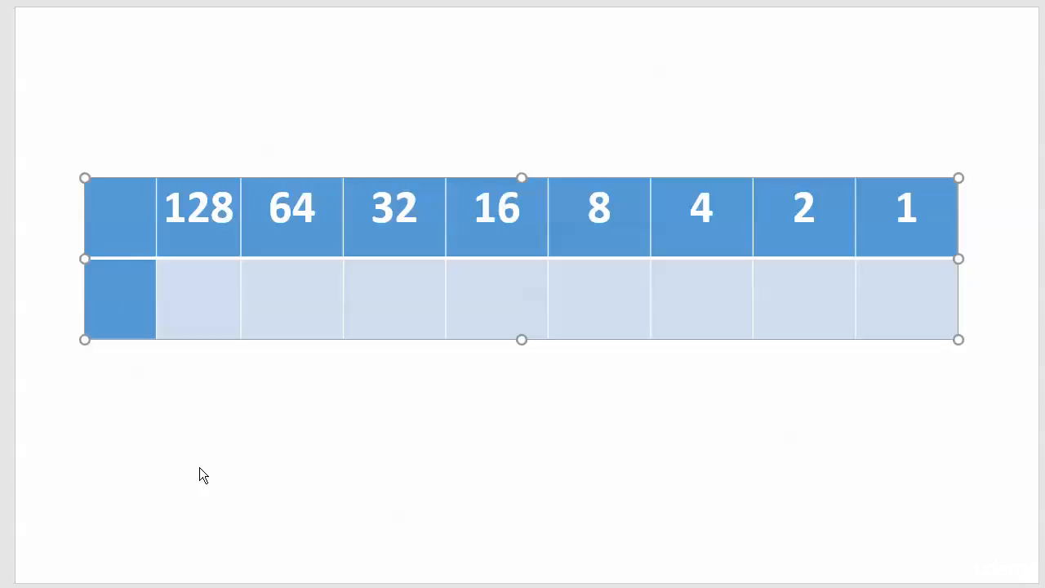
# Enter 45 as the number to convert in the table's second row.
pyautogui.write('45')
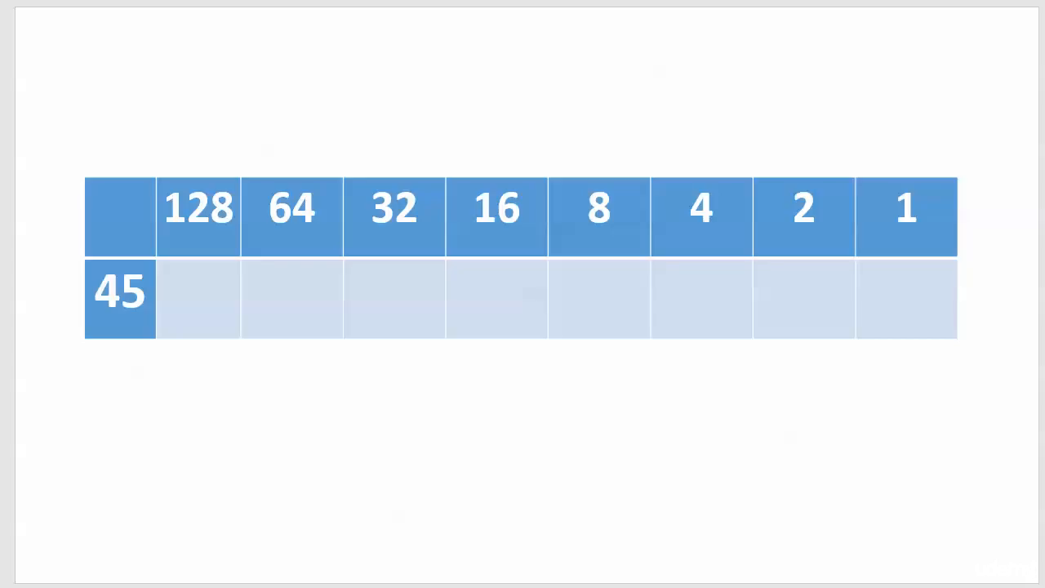
pyautogui.moveTo(160, 418)
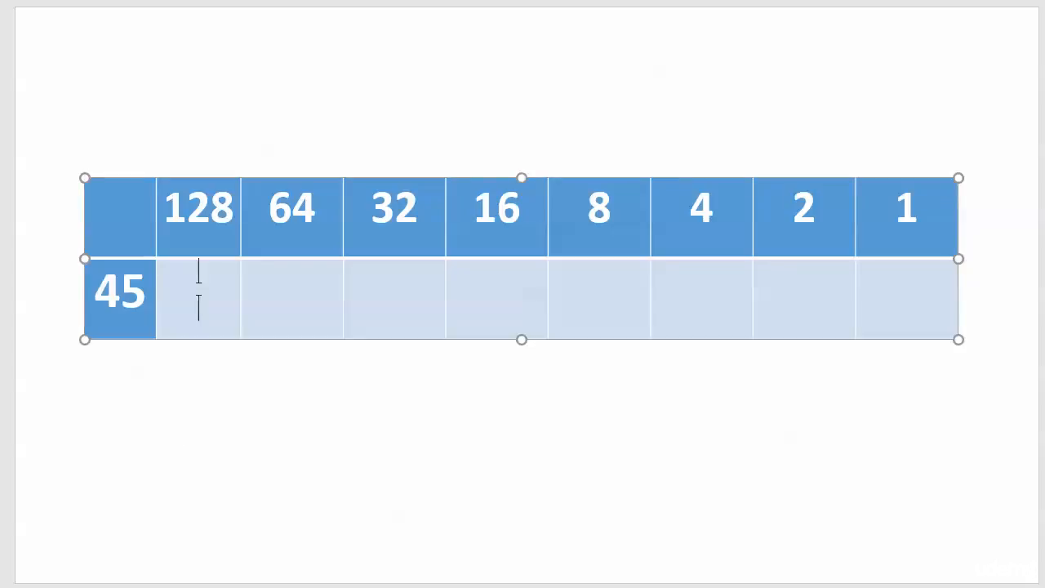
# Fill bits 0, 0 and 1 under the 128, 64 and 32 columns for 45.
pyautogui.write('0')
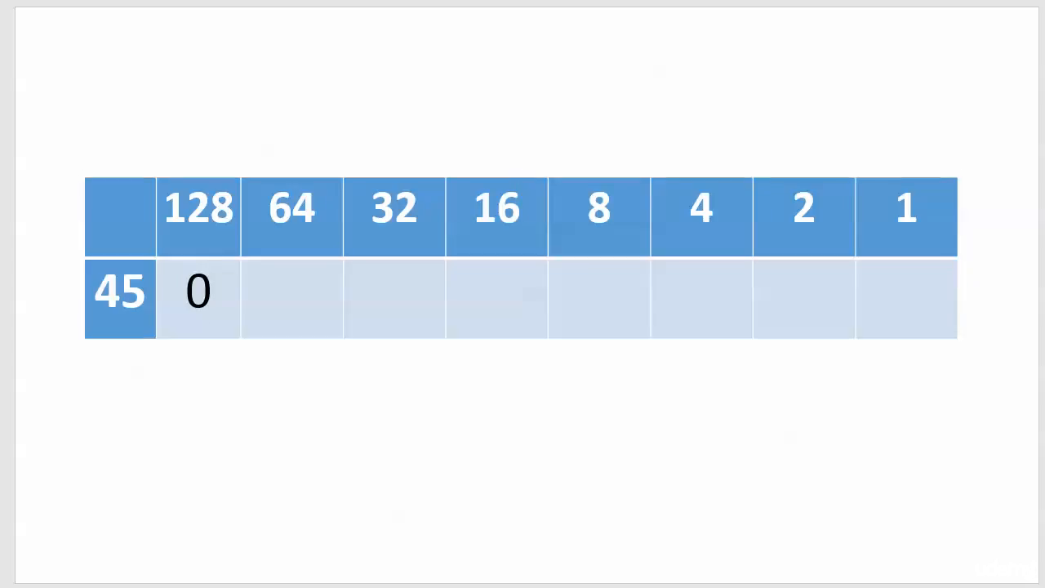
pyautogui.moveTo(255, 421)
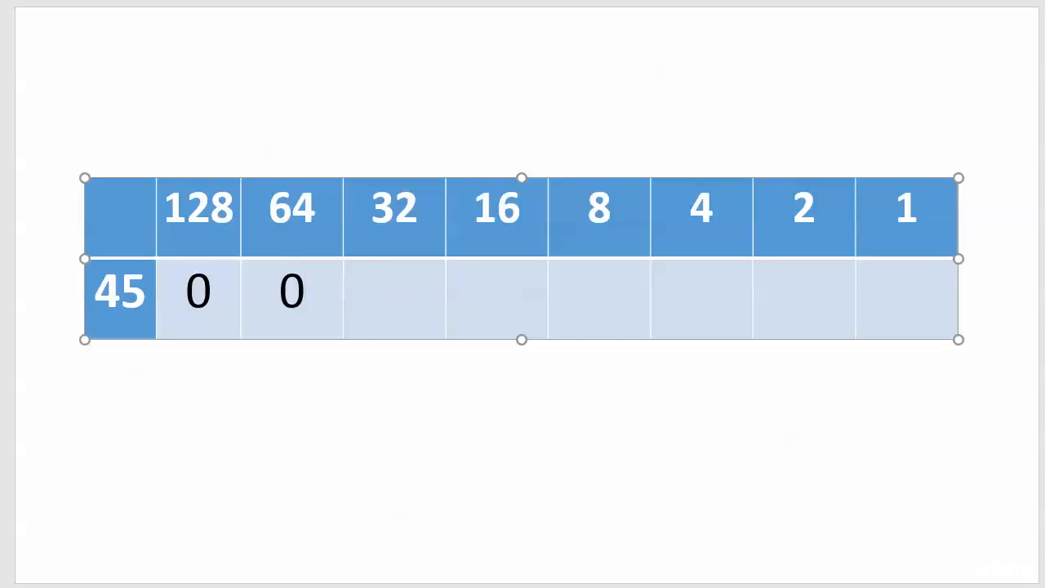
pyautogui.click(395, 294)
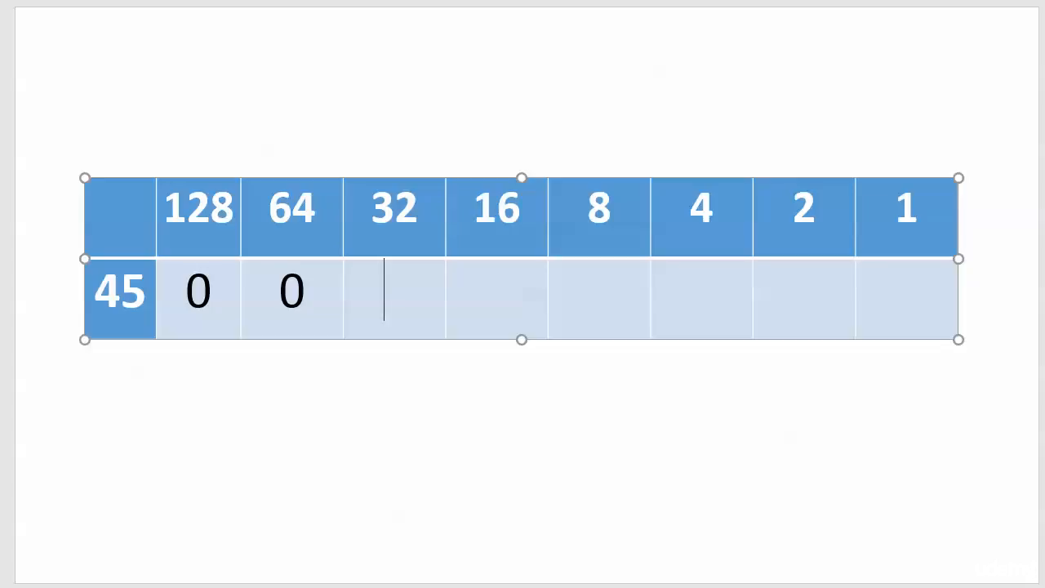
pyautogui.write('1')
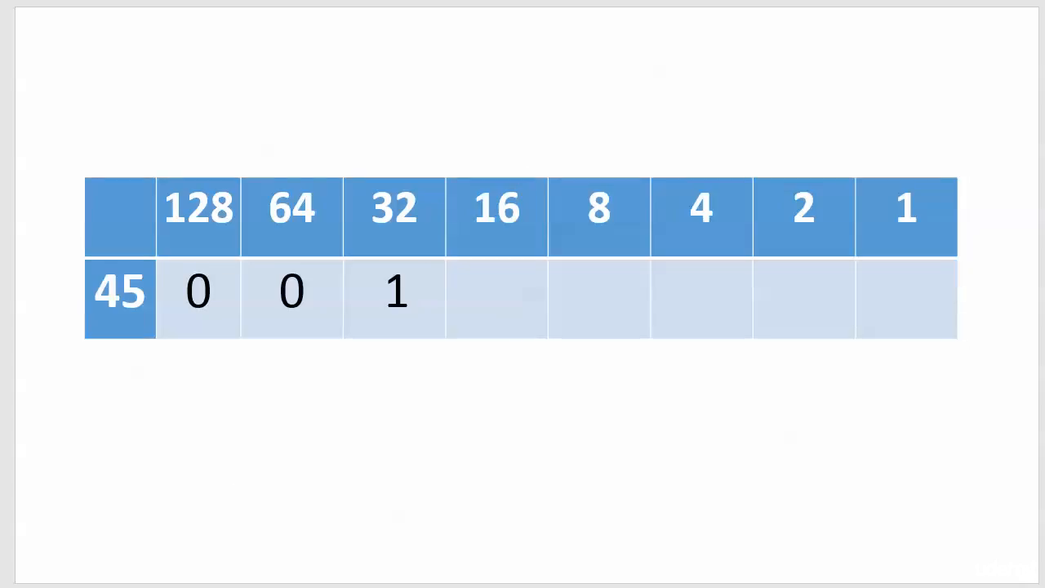
# Add bit 0 under the 16 column, giving 0 0 1 0 so far.
pyautogui.click(496, 294)
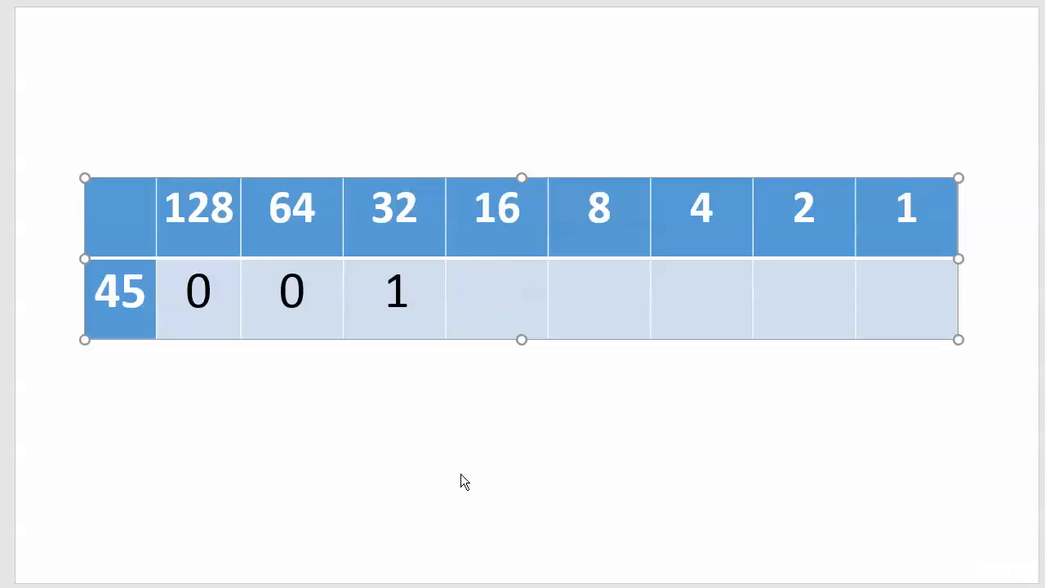
pyautogui.write('0')
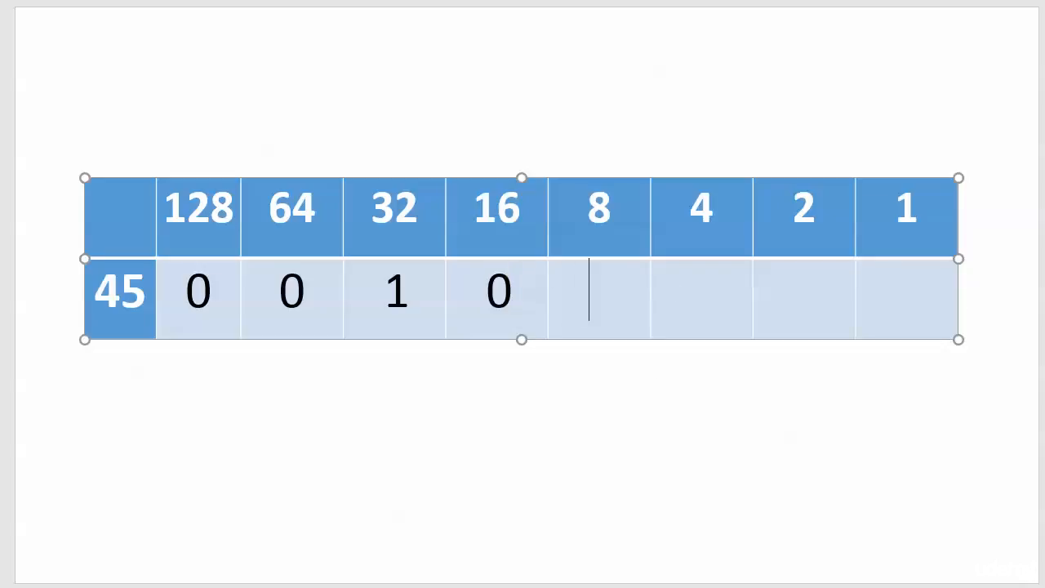